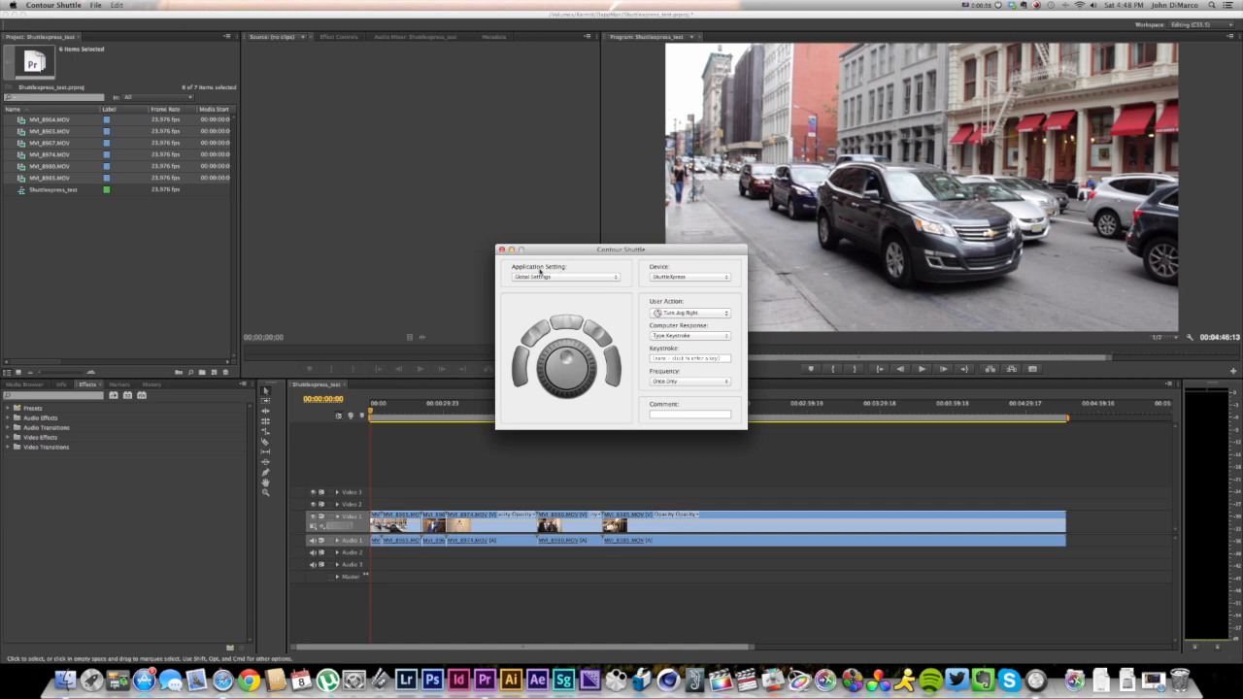
- Expand the Application Setting pop-up menu to list all program presets
left_click(566, 276)
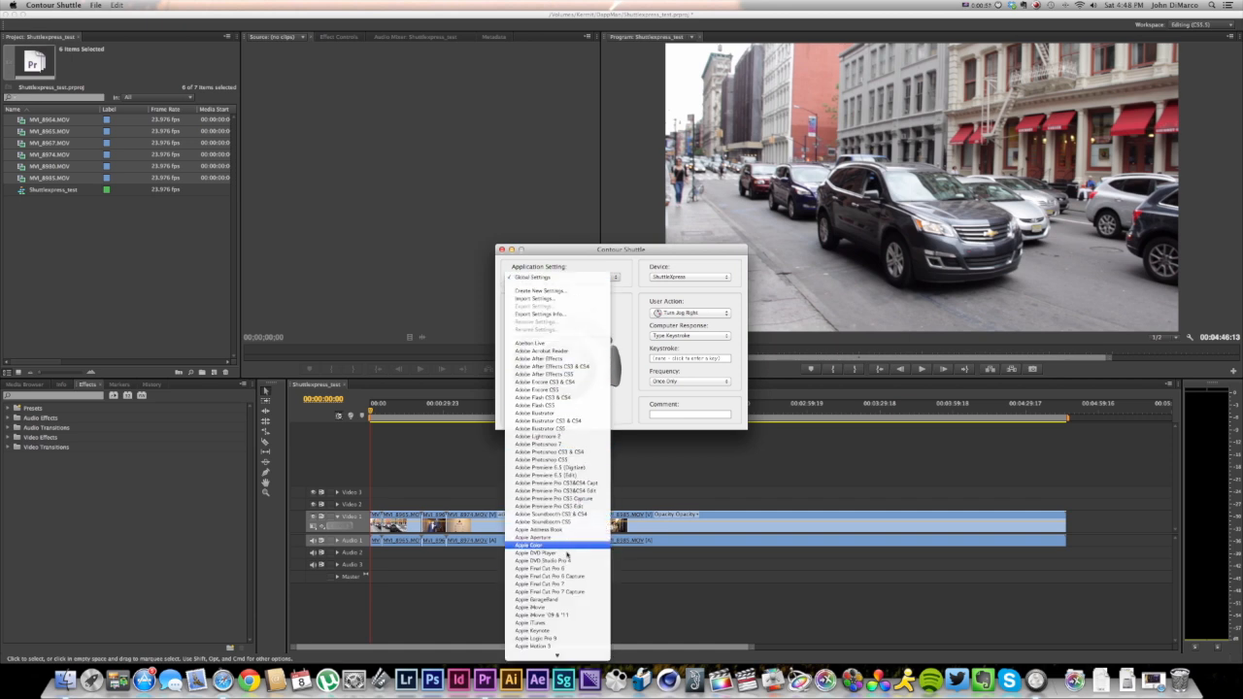